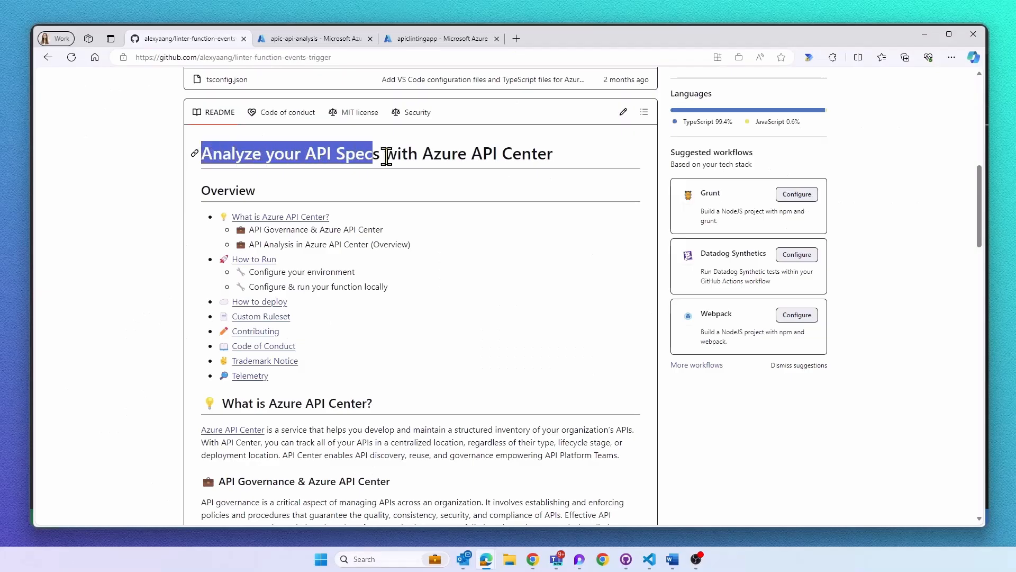
# Prefix the extends lines in oas.yaml with # and add api-name-convention and api-version-convention under rules:.
pyautogui.click(577, 161)
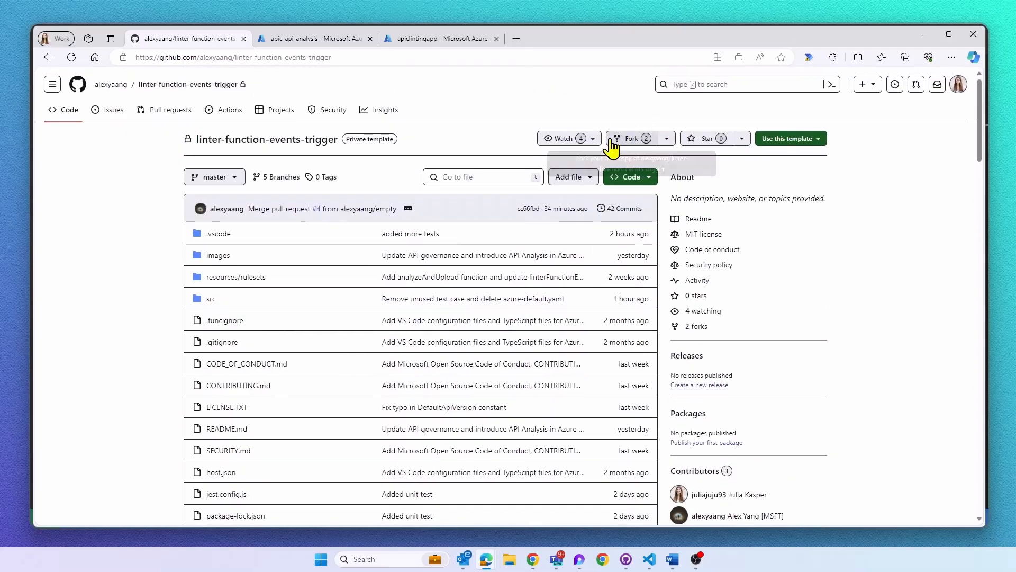
pyautogui.moveTo(656, 531)
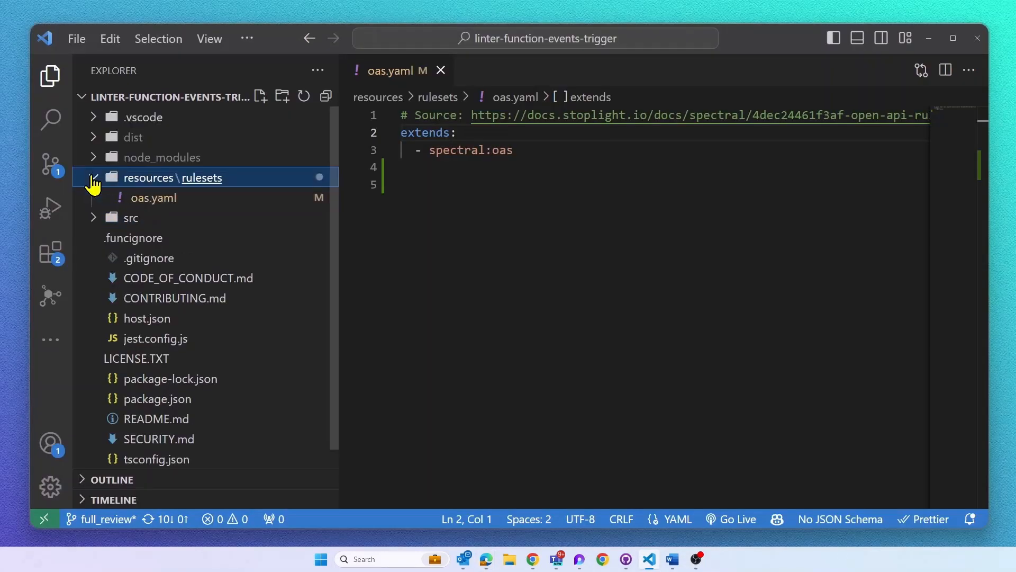
pyautogui.click(153, 198)
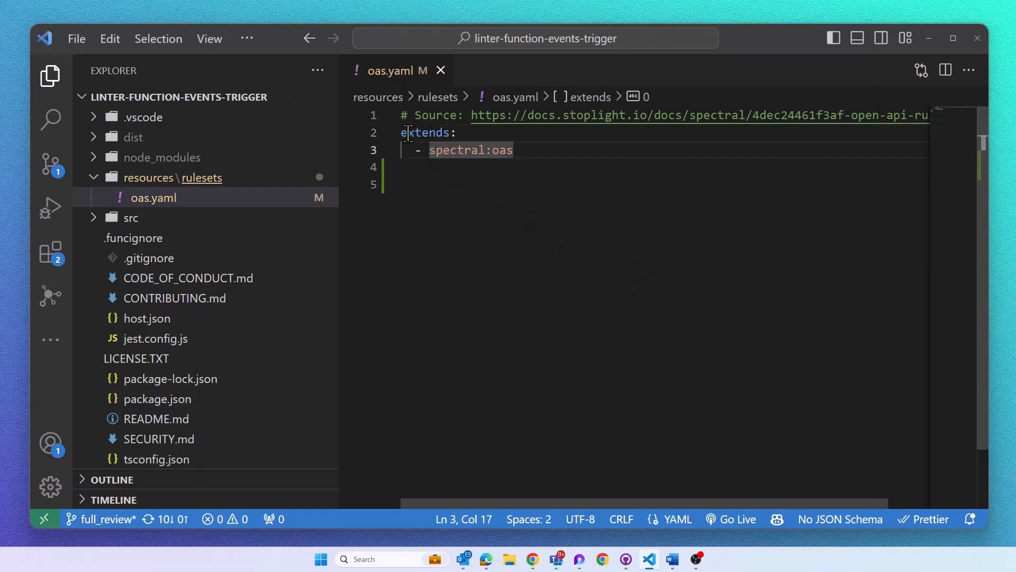
pyautogui.write('#')
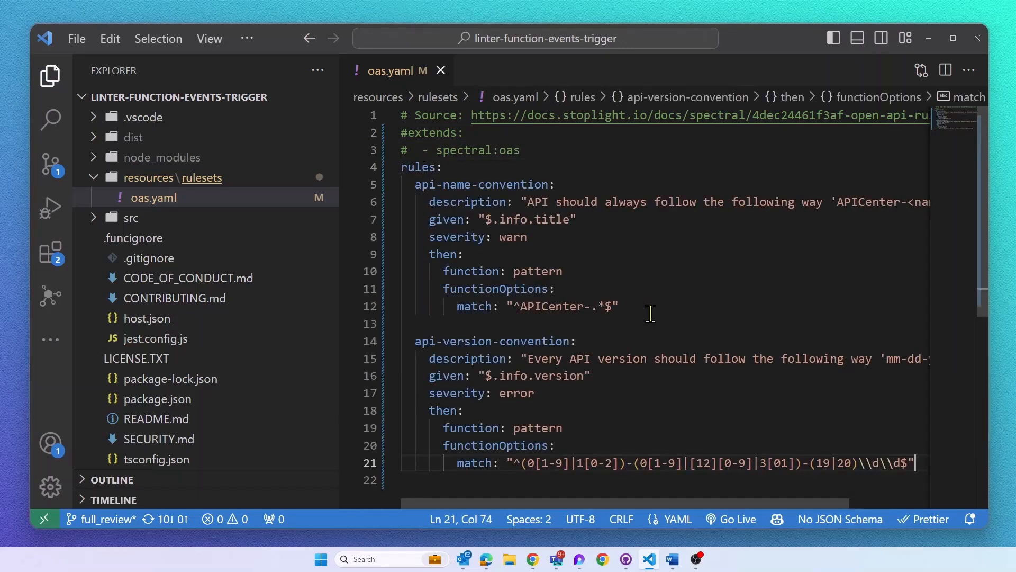
pyautogui.scroll(-3)
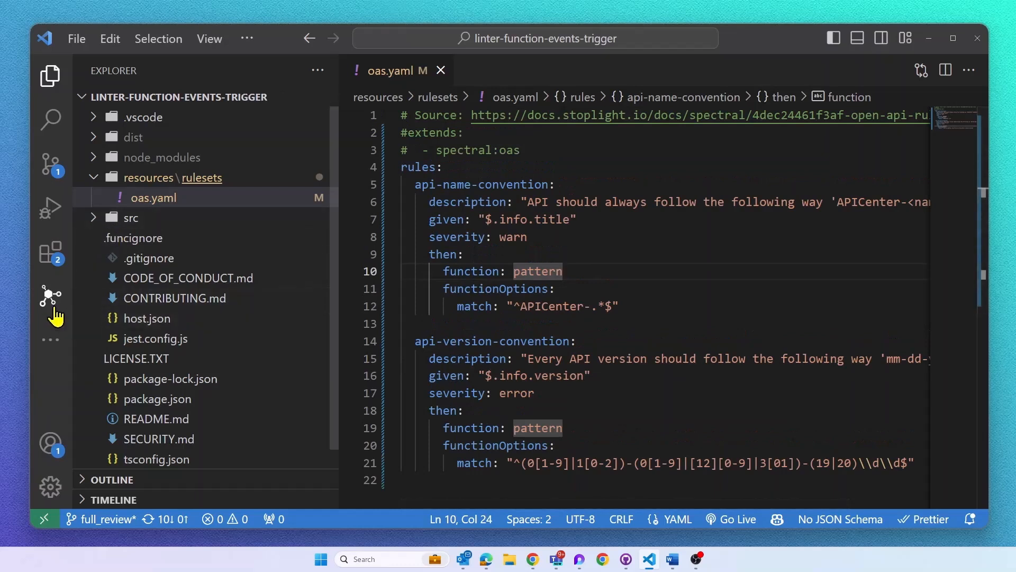
# From the Azure resources panel, choose Deploy to Function App for the workspace's linter project.
pyautogui.click(50, 342)
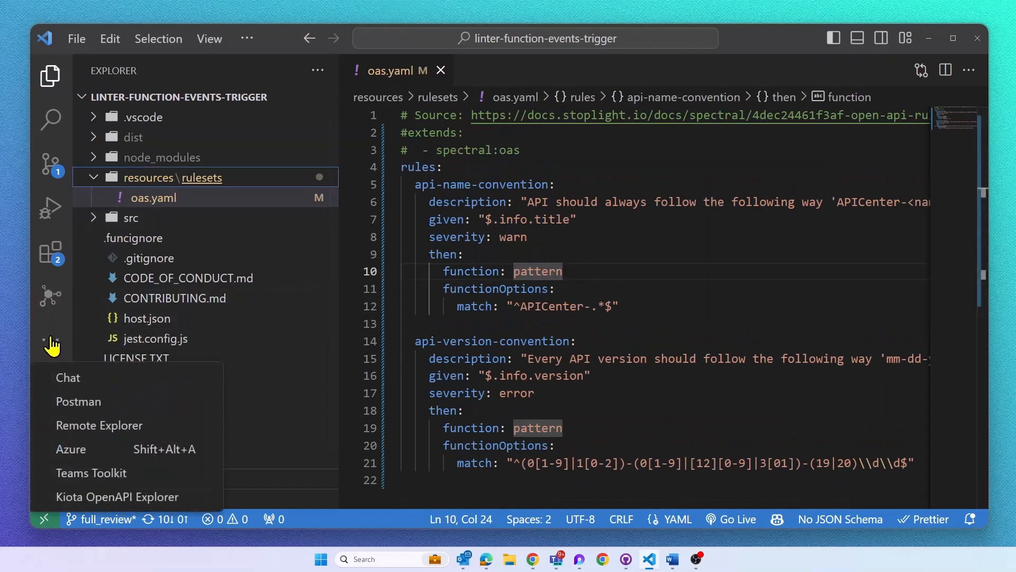
pyautogui.click(71, 449)
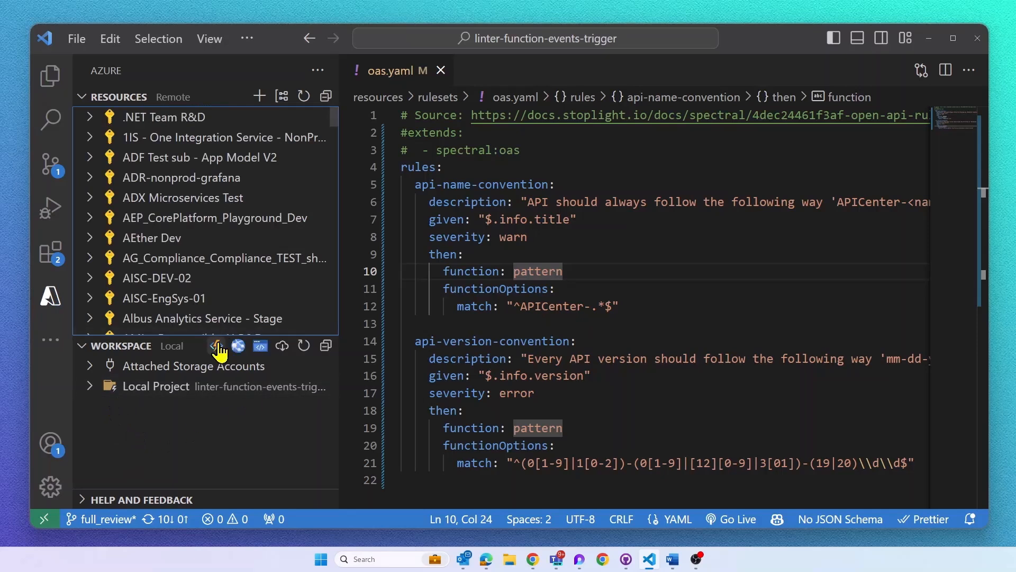
pyautogui.click(215, 345)
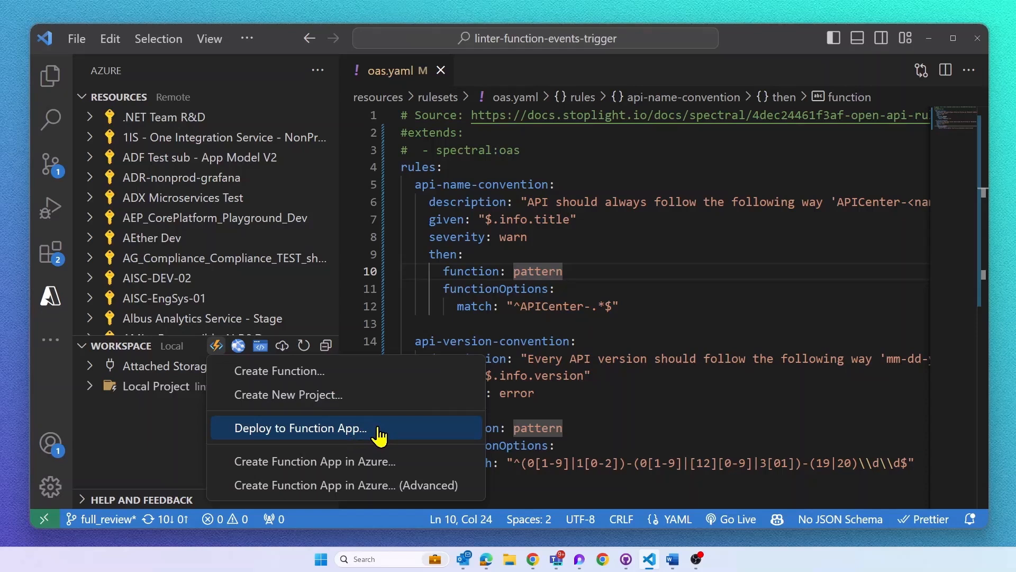
pyautogui.click(300, 427)
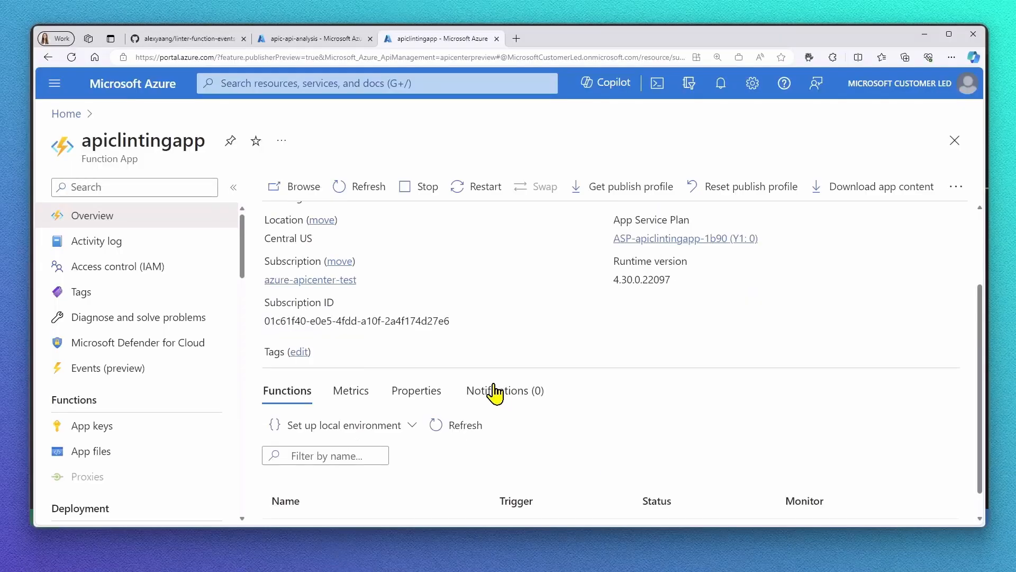
# Turn on the system-assigned identity for apiclintingapp, then switch to the apic-api-analysis API Center.
pyautogui.scroll(-3)
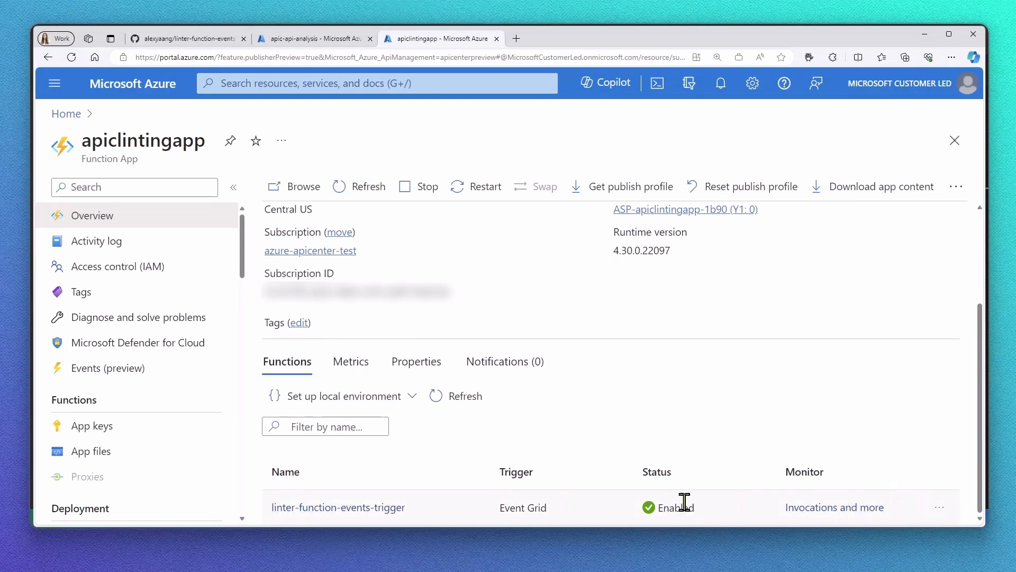
pyautogui.scroll(-3)
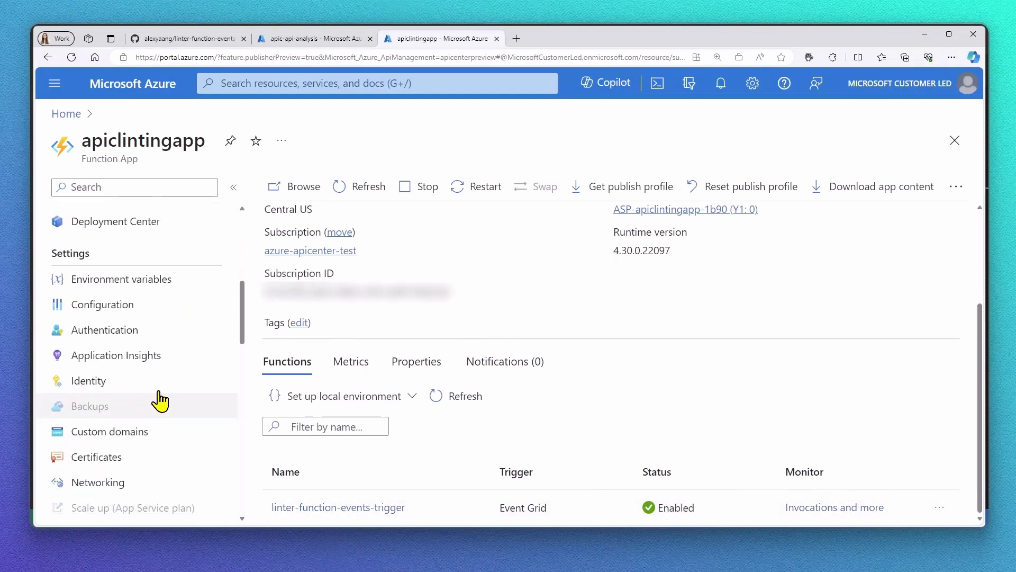
pyautogui.click(88, 380)
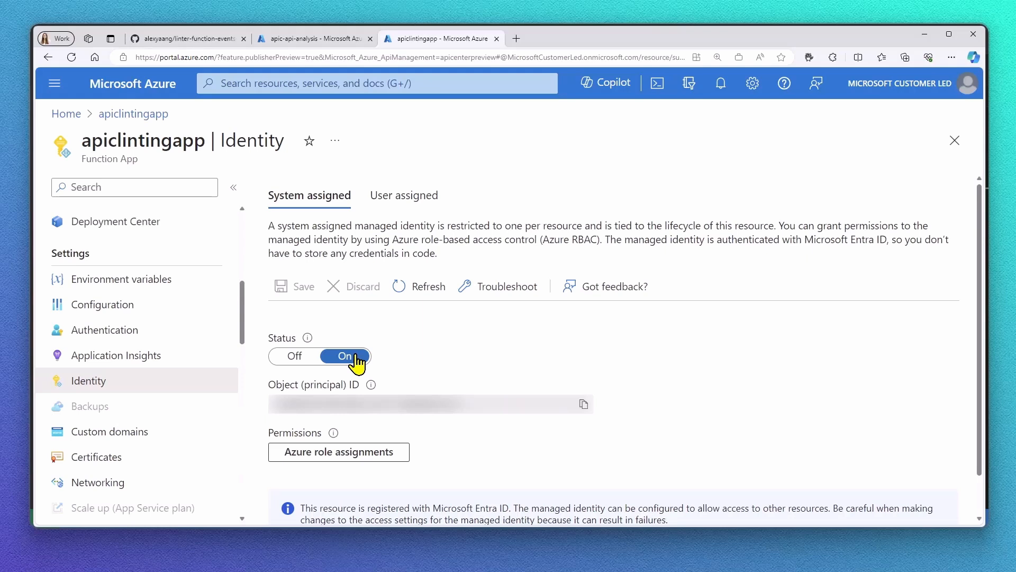
pyautogui.click(313, 38)
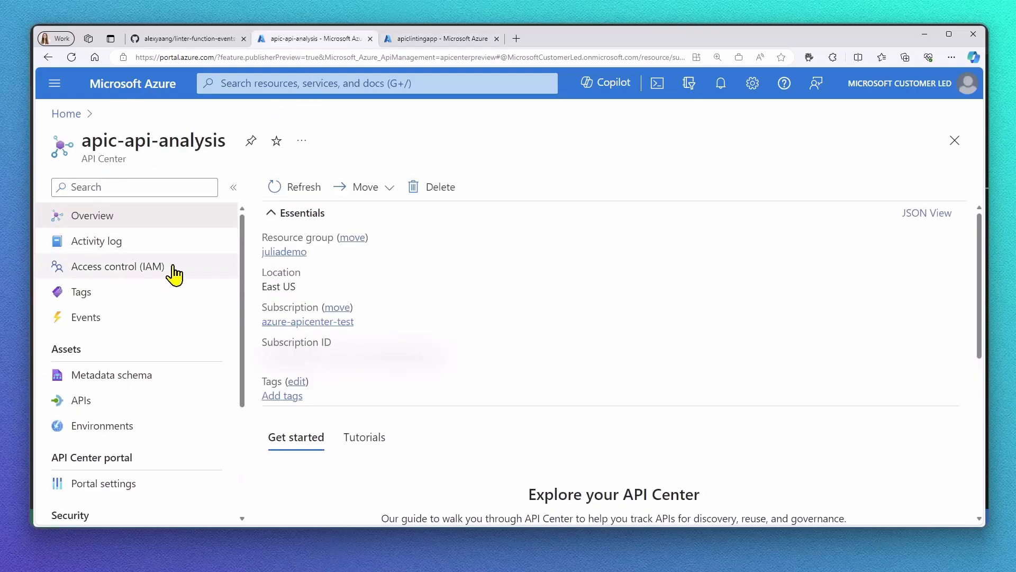
# In Access control (IAM), start a role assignment and pick the Contributor privileged administrator role.
pyautogui.click(118, 266)
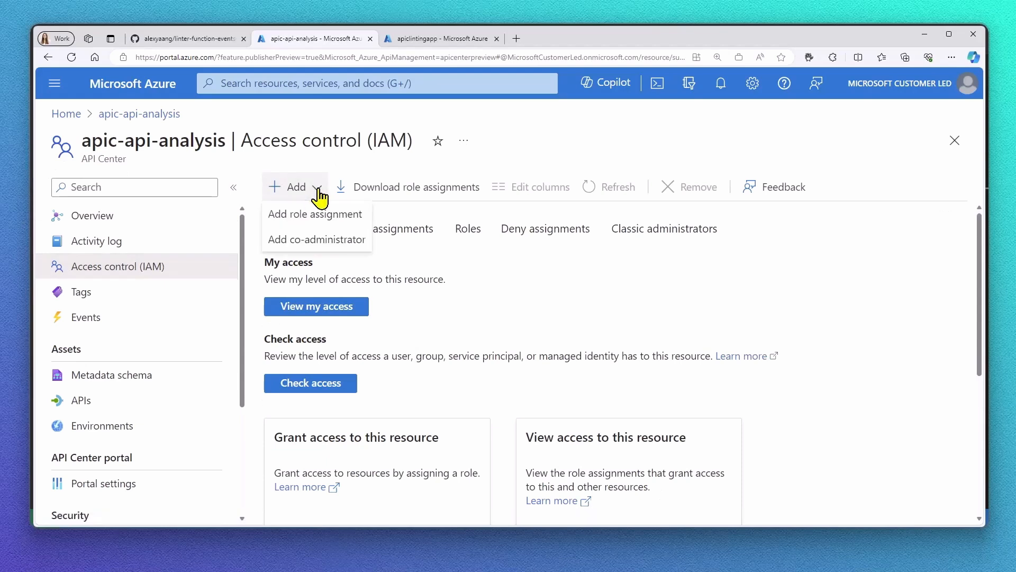
pyautogui.click(315, 214)
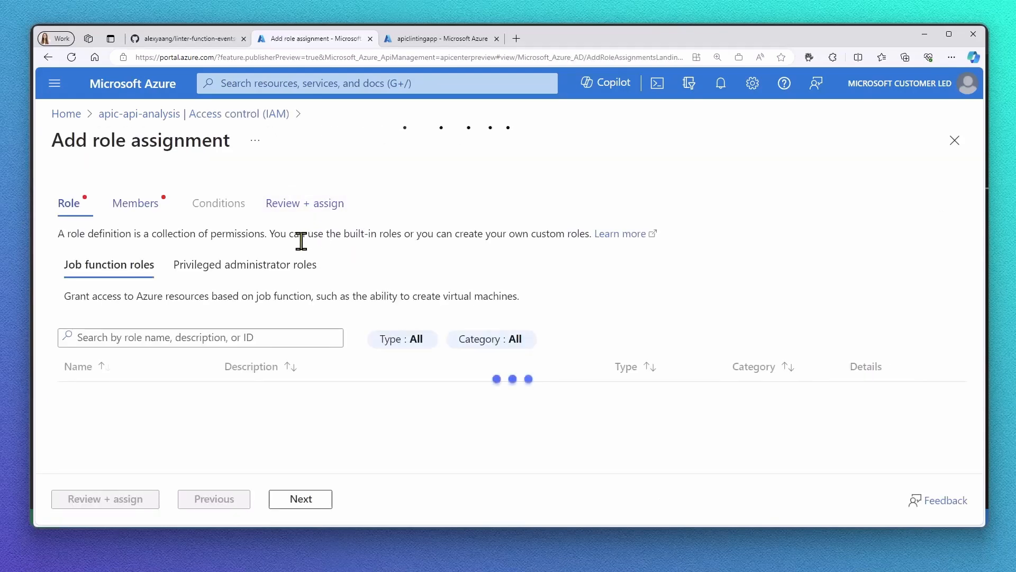
pyautogui.click(244, 265)
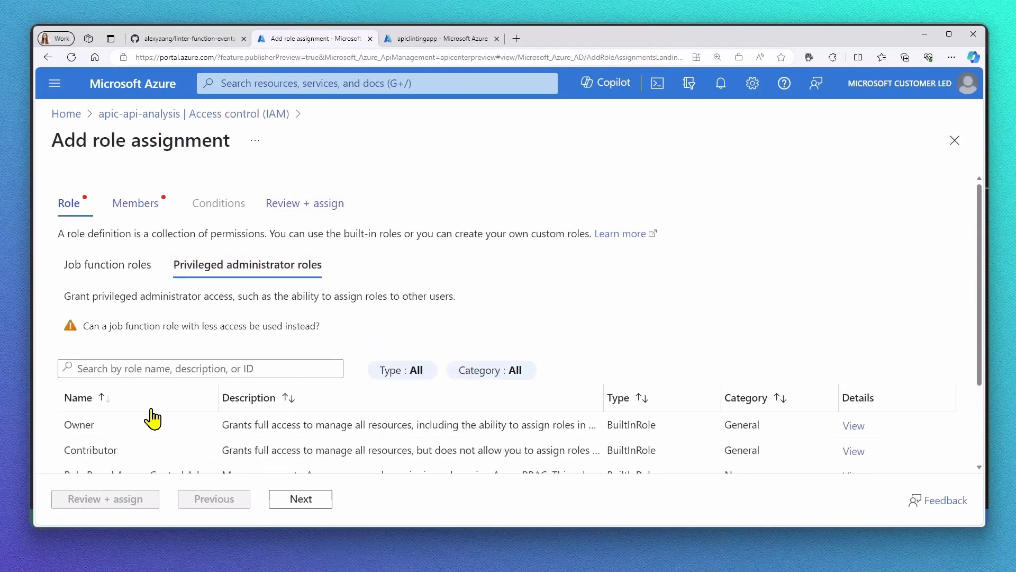
pyautogui.scroll(-3)
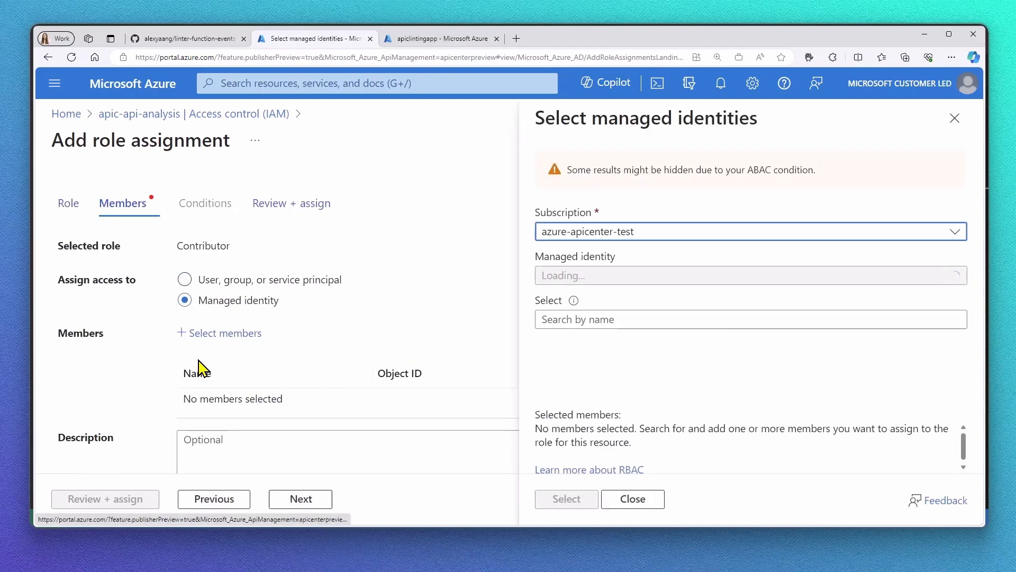
# Select the apiclintingapp system-assigned managed identity as member, assign it, and dismiss the confirmation.
pyautogui.click(748, 275)
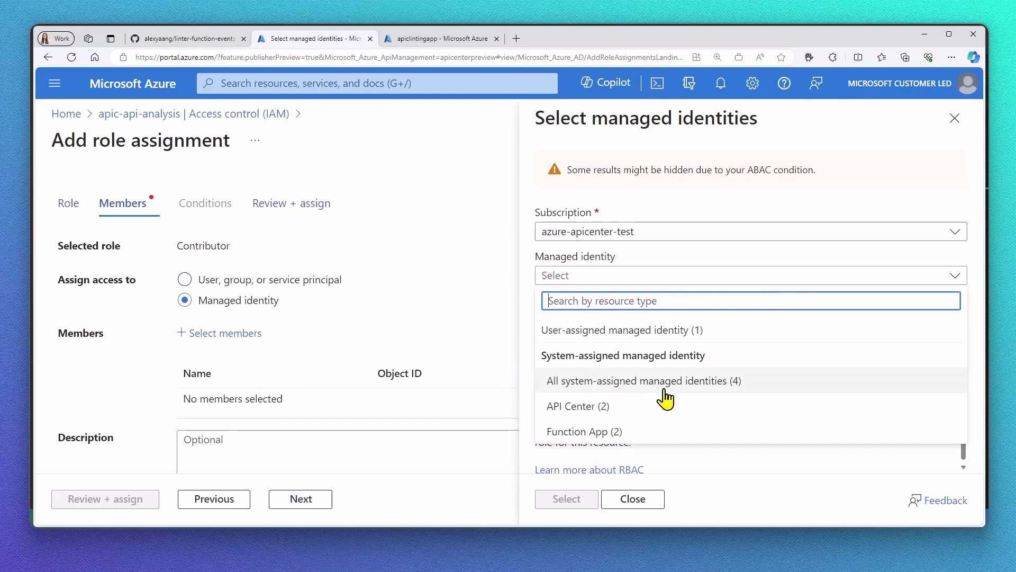
pyautogui.click(643, 380)
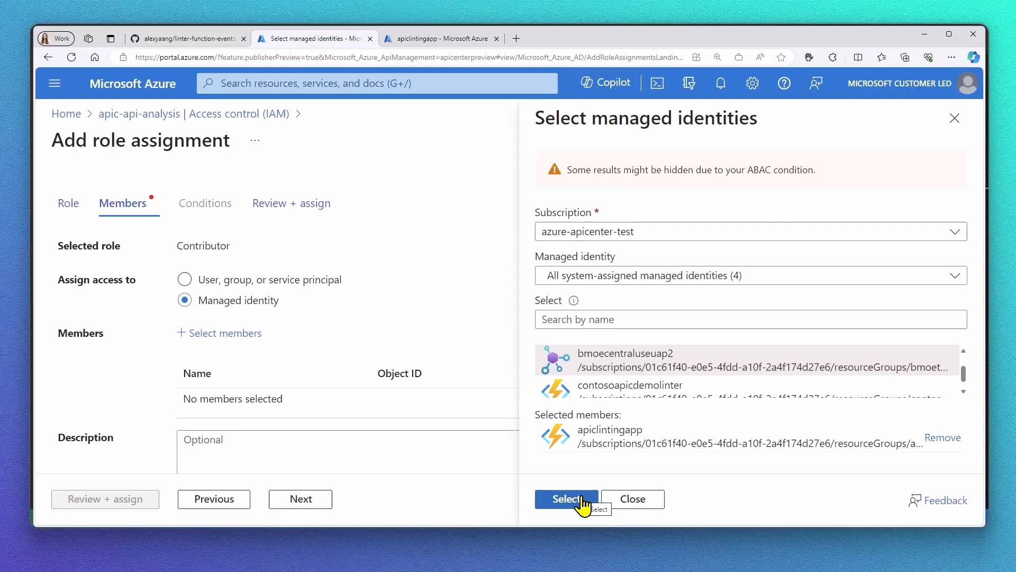
pyautogui.click(566, 498)
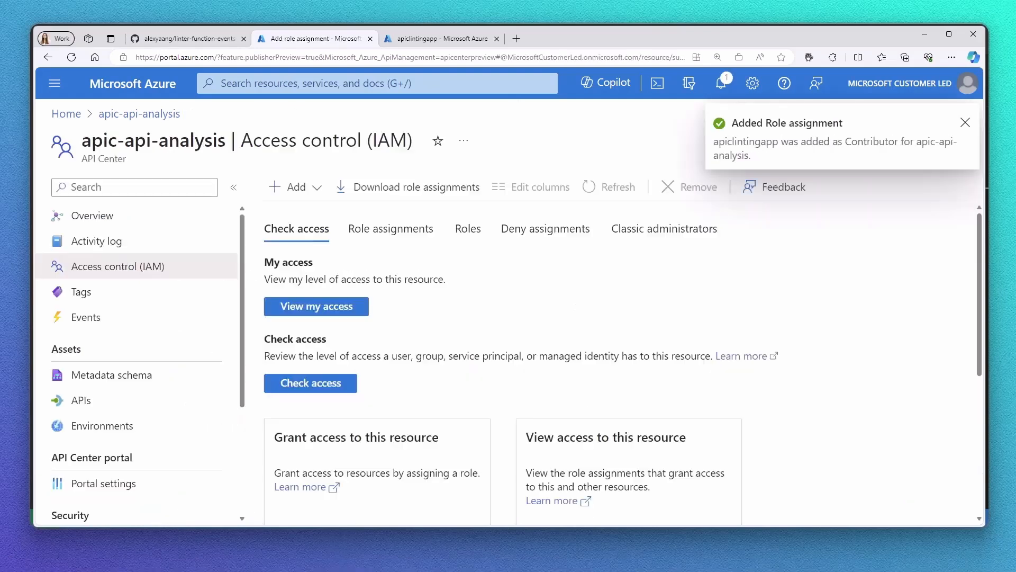
pyautogui.click(966, 123)
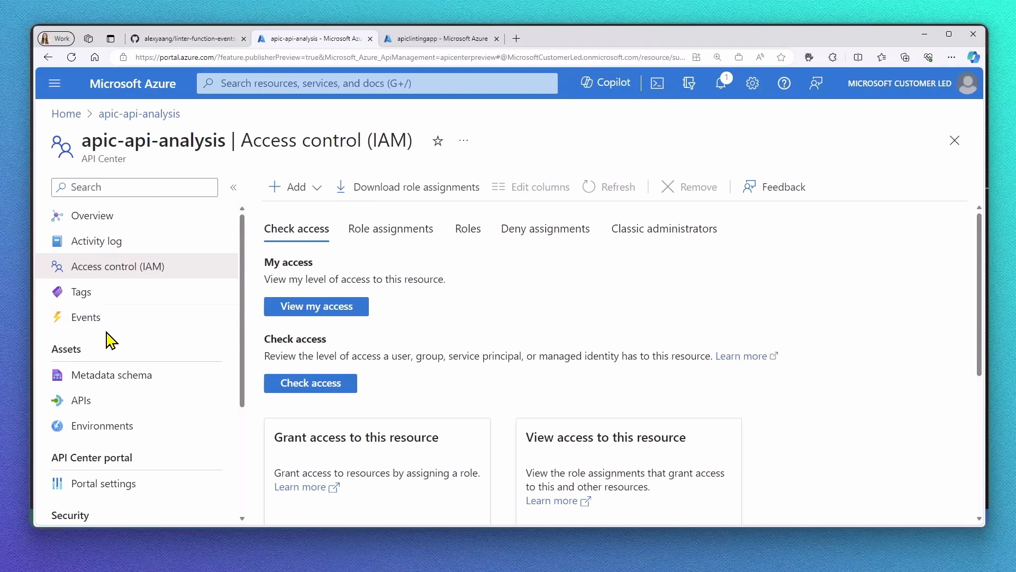
# On the Events page, name the subscription apic-analysis-event and tick API definition added and updated events.
pyautogui.click(86, 317)
pyautogui.write('a')
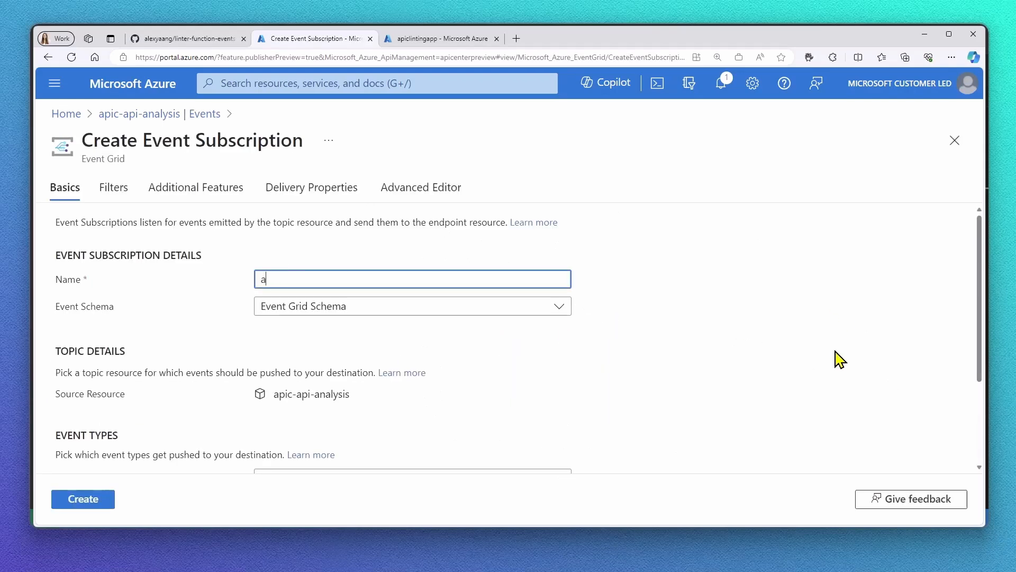
pyautogui.write('pic-analysis-event')
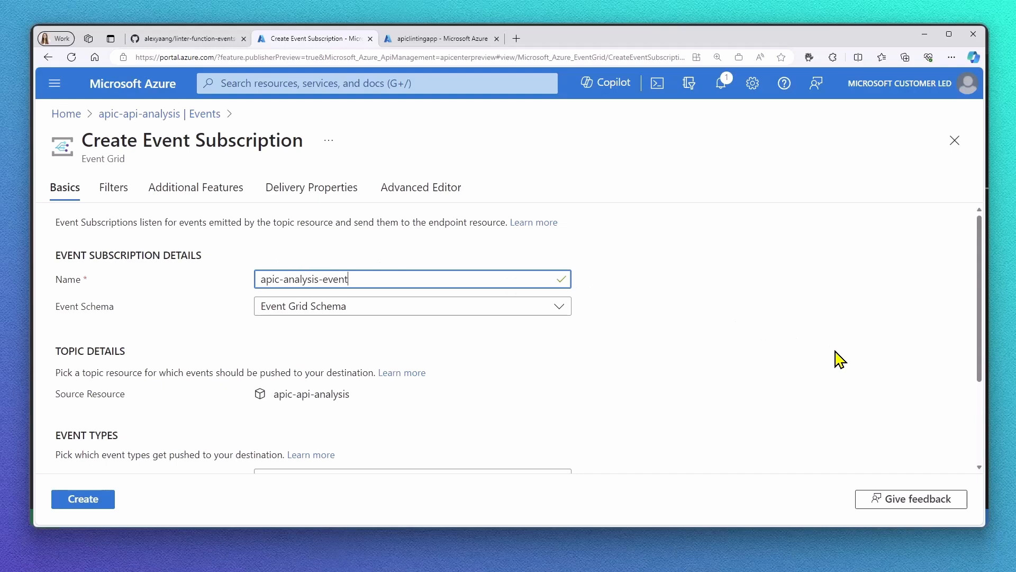
pyautogui.scroll(-3)
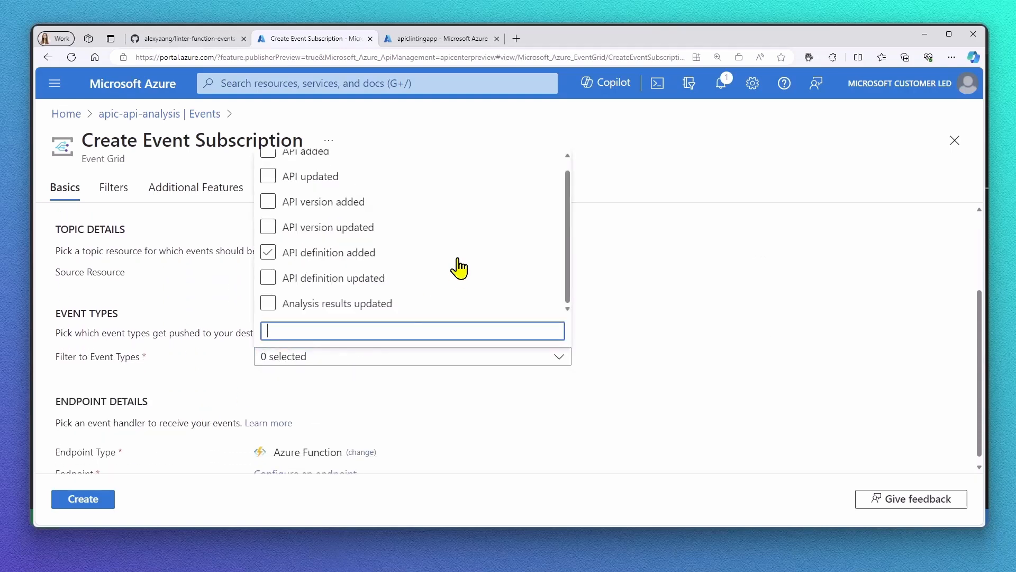
pyautogui.click(268, 277)
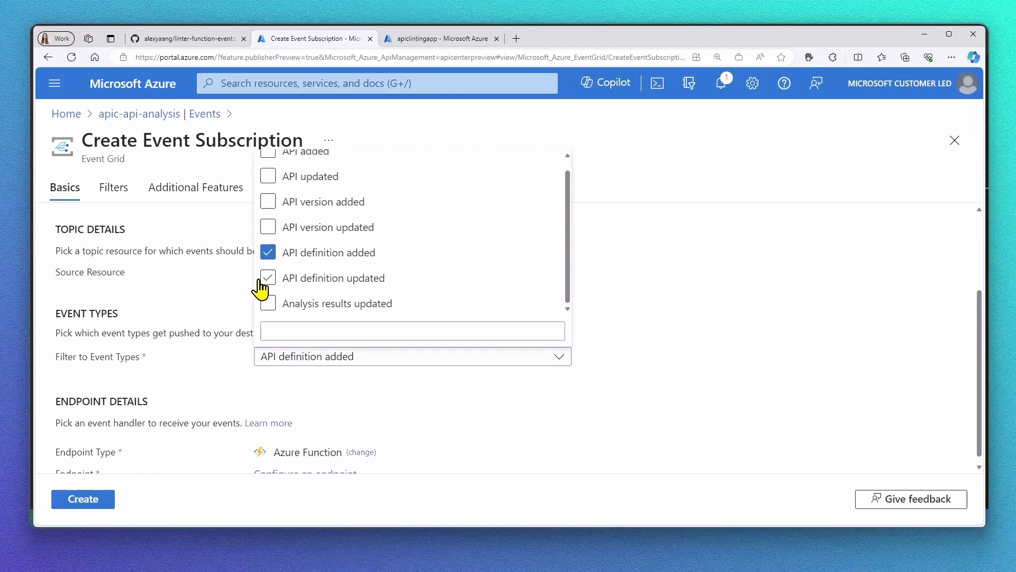
pyautogui.click(268, 278)
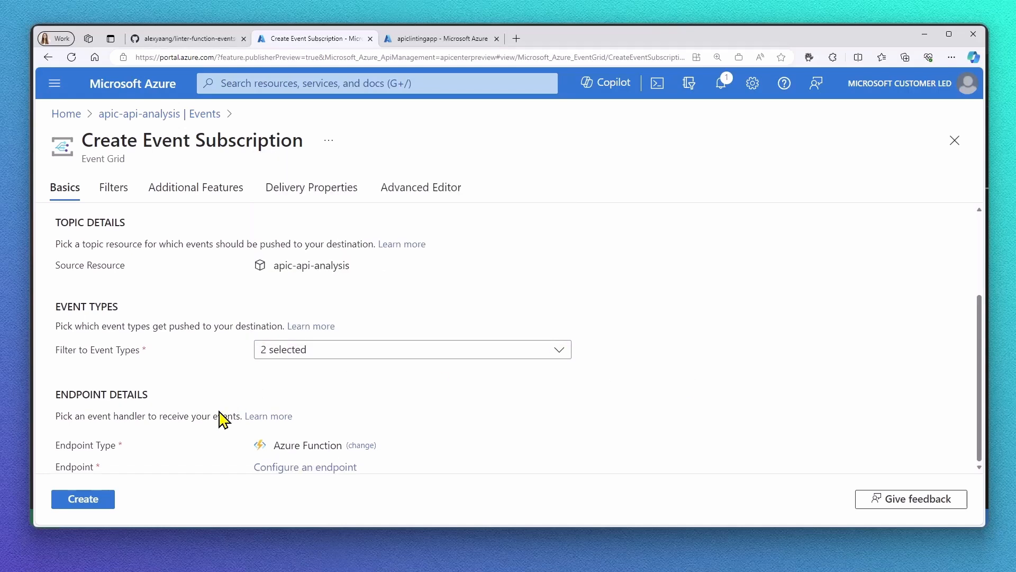
# Set the endpoint to the linter-function-events-trigger Azure Function and create the subscription.
pyautogui.click(305, 467)
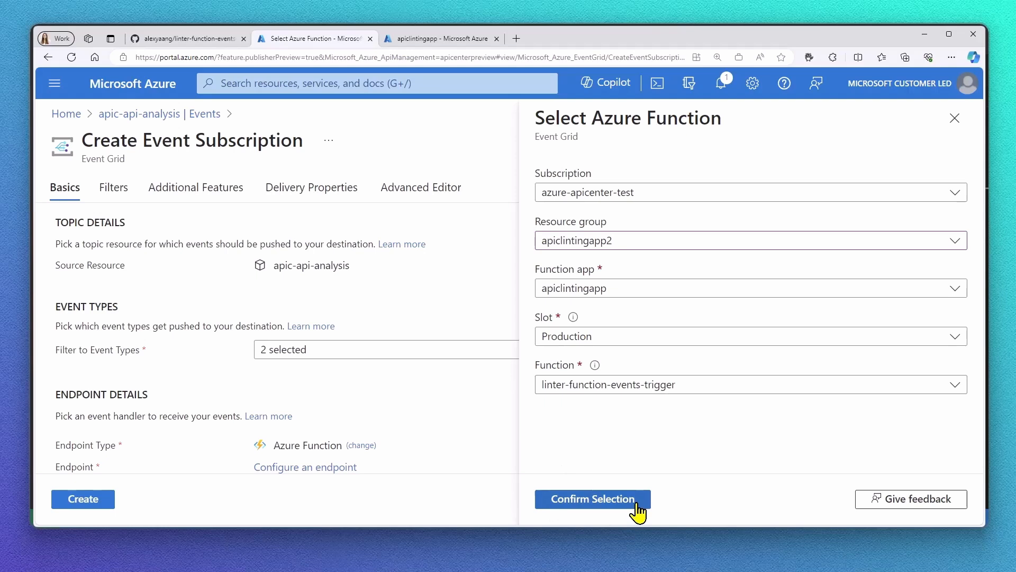
pyautogui.click(590, 499)
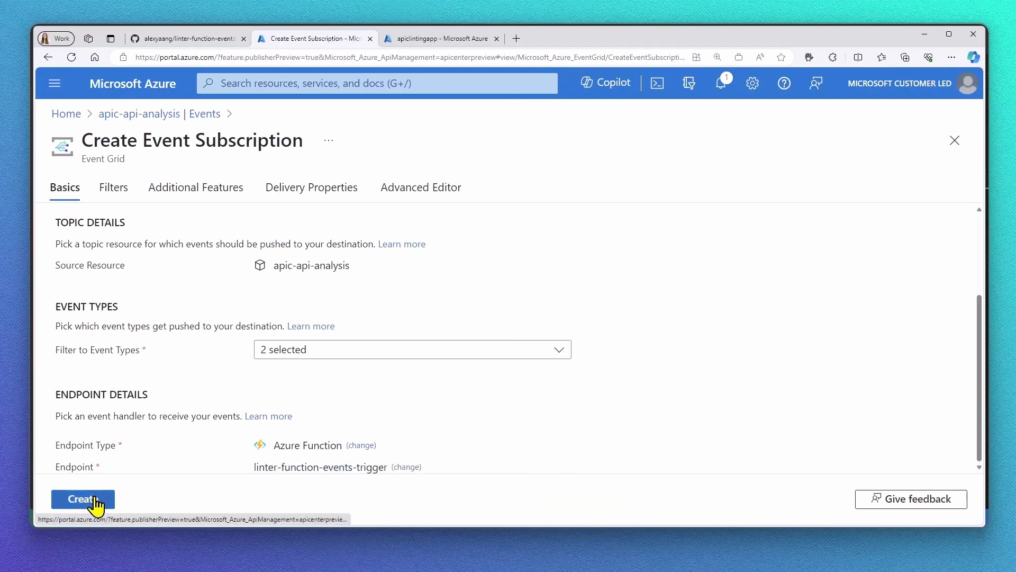
pyautogui.click(82, 498)
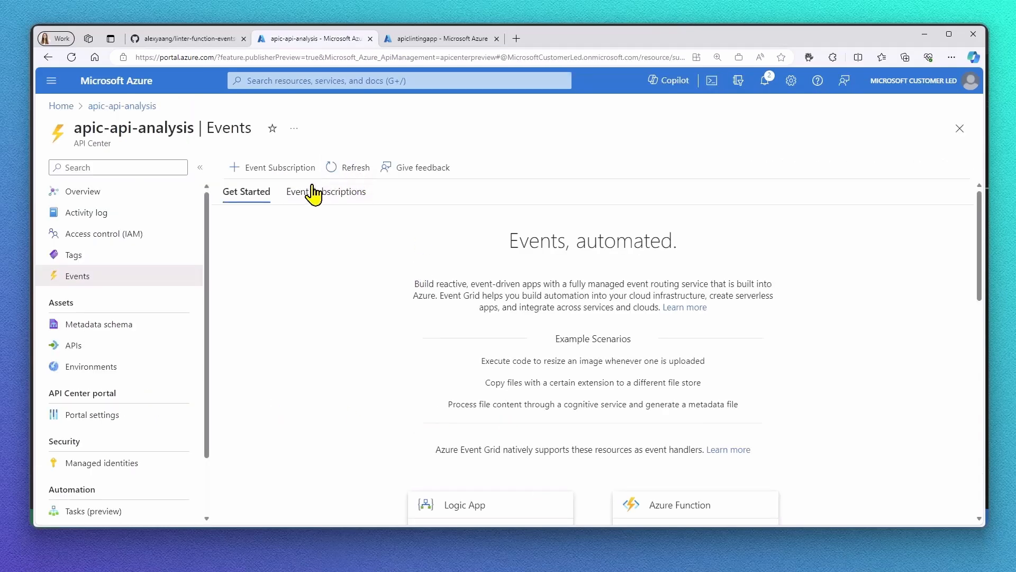
# Navigate APIs > simple-api > 2024-02-23 to the openapi01 definition.
pyautogui.click(326, 192)
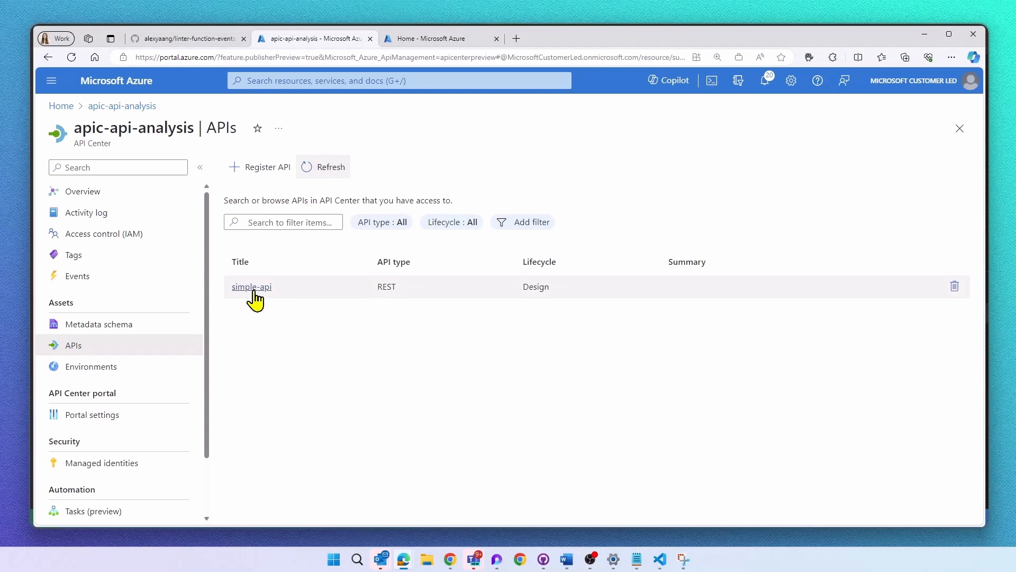
pyautogui.click(252, 287)
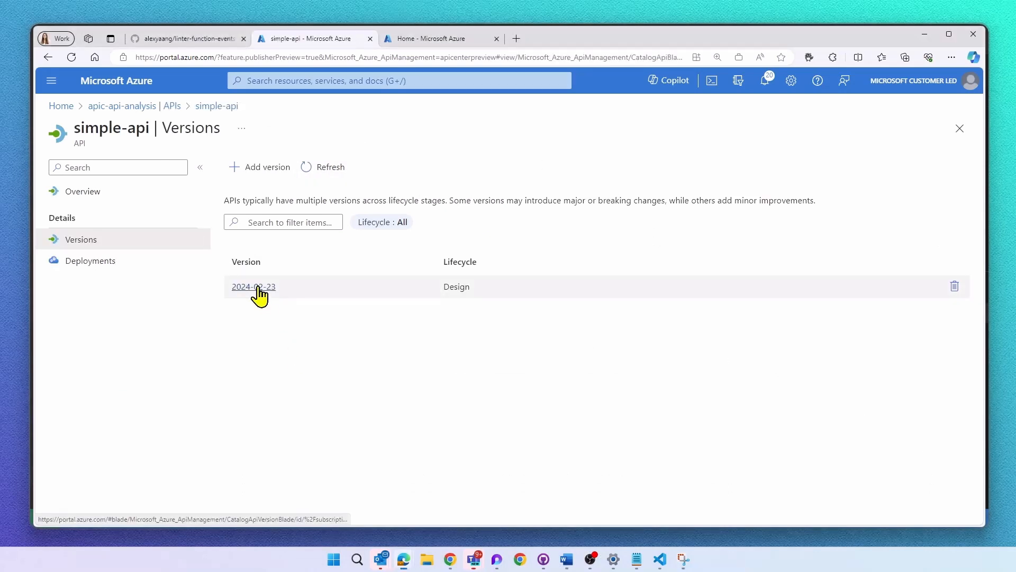
pyautogui.click(253, 286)
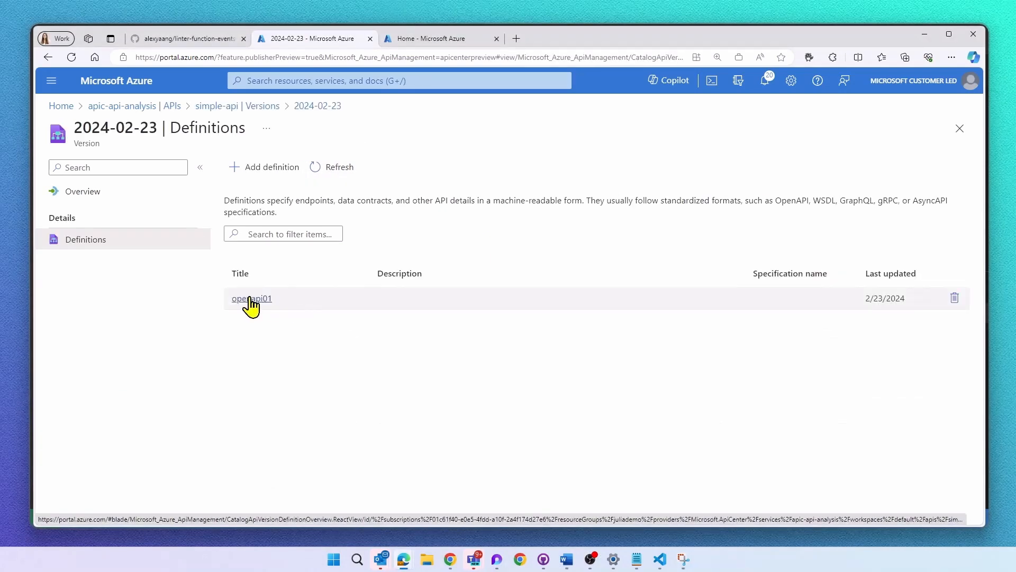
pyautogui.click(252, 298)
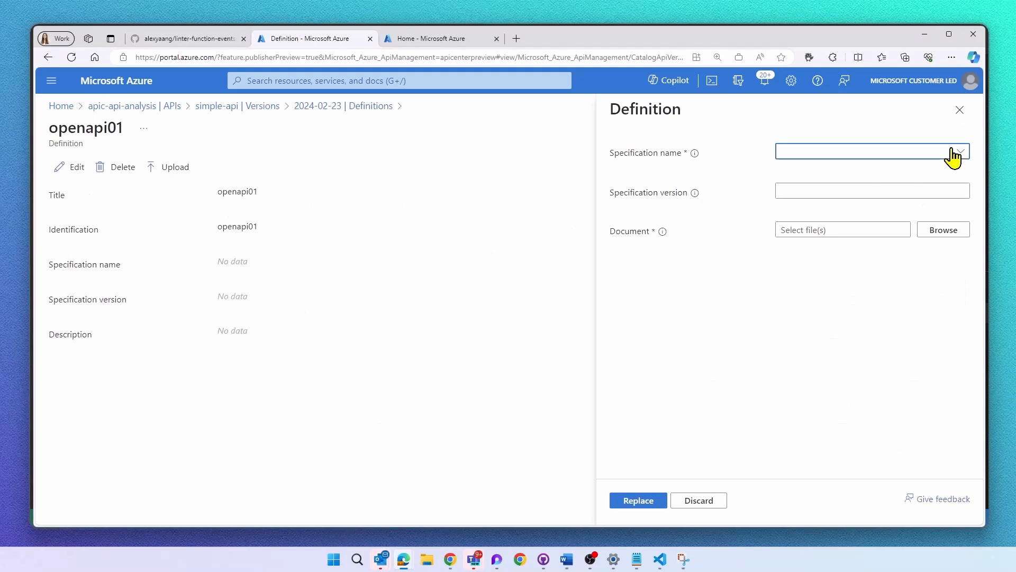
# Replace the definition with the OpenAPI file api-with-examples.json and bring up its analysis report.
pyautogui.click(872, 151)
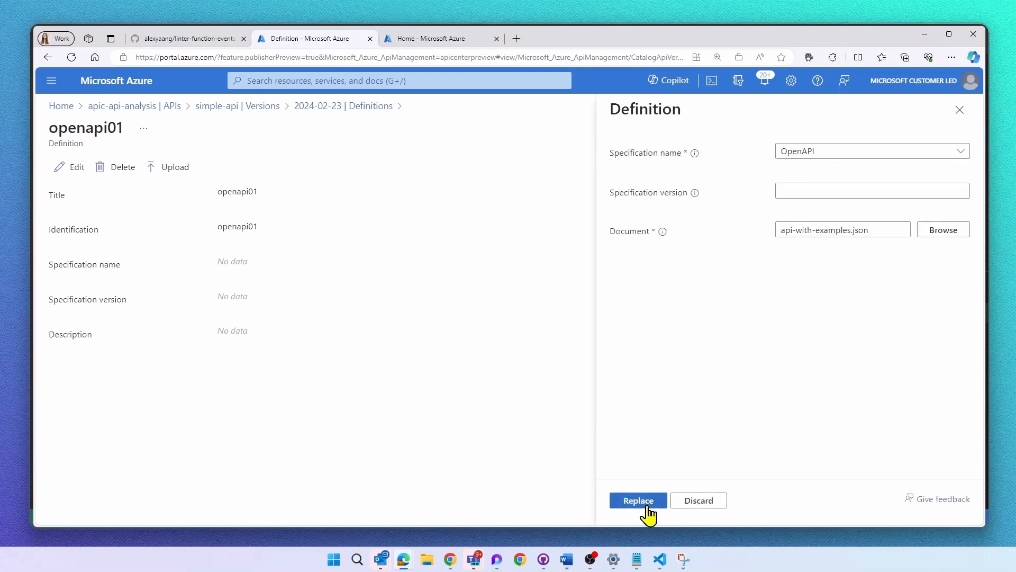
pyautogui.click(637, 500)
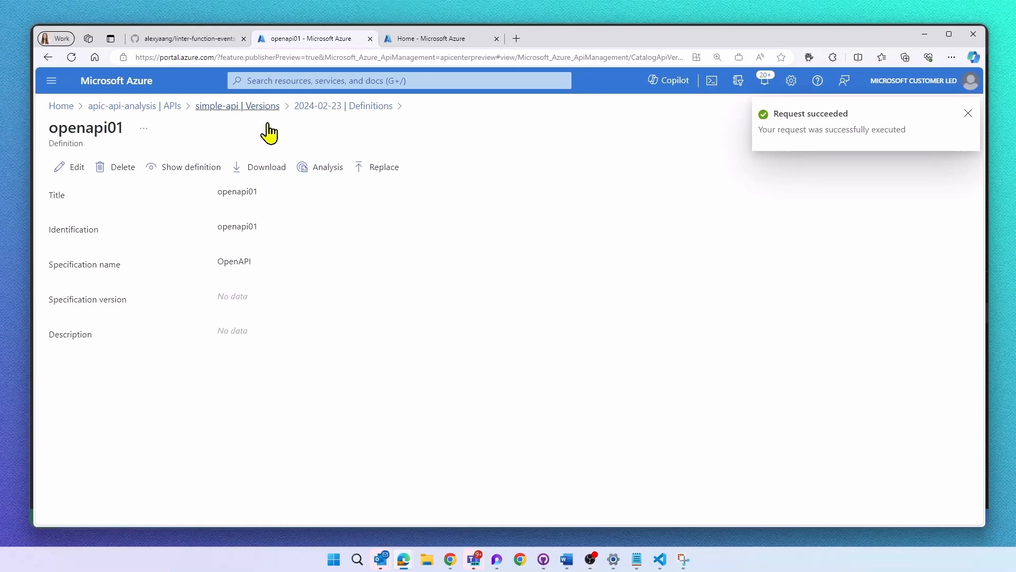
pyautogui.click(327, 166)
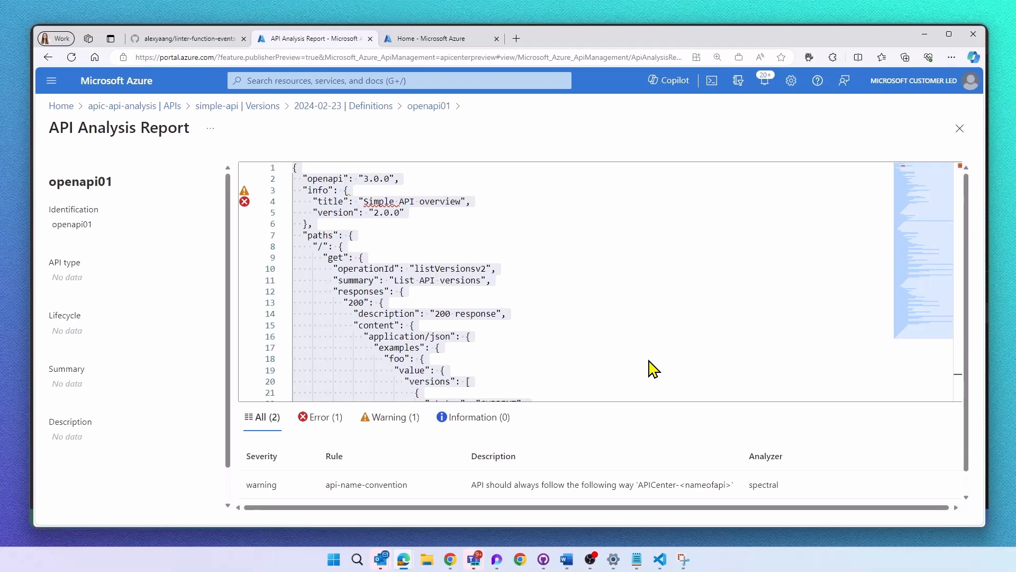
pyautogui.moveTo(603, 415)
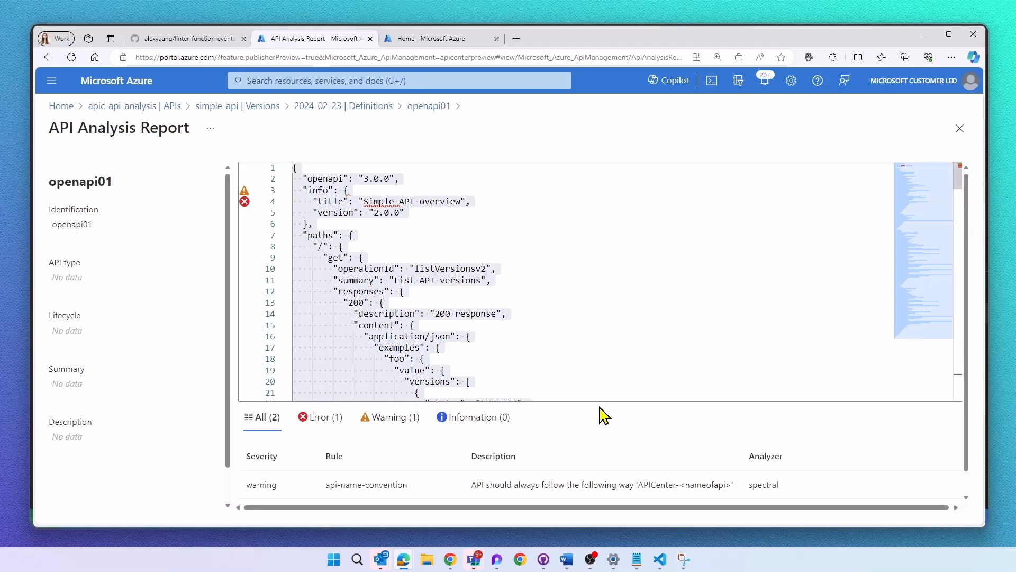
# Scroll the API Analysis Report to the api-name-convention warning and api-version-convention error from spectral.
pyautogui.scroll(-3)
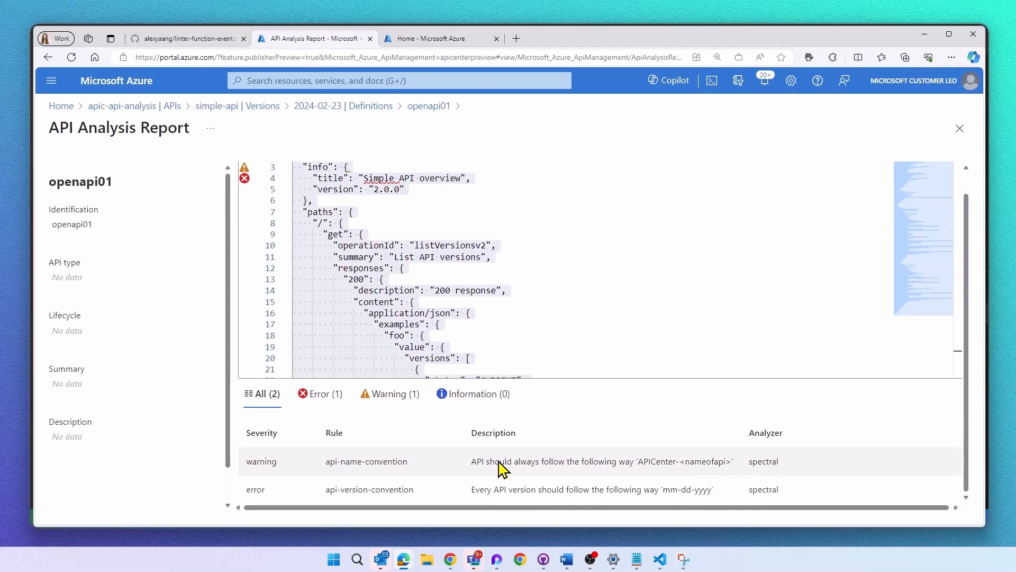